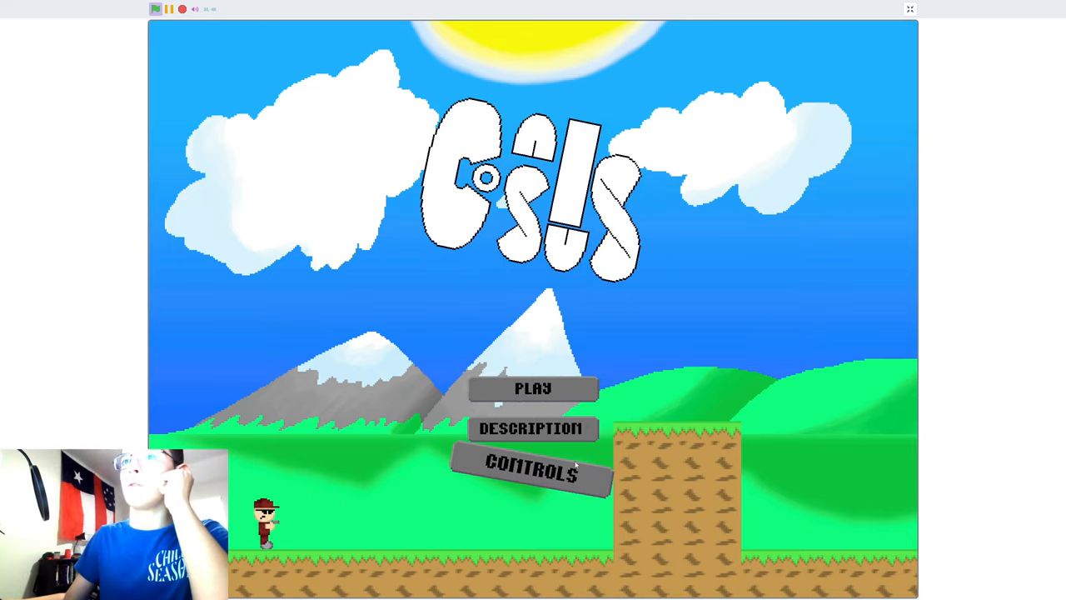
- View the game's controls screen and its description, returning to the title menu each time
click(532, 471)
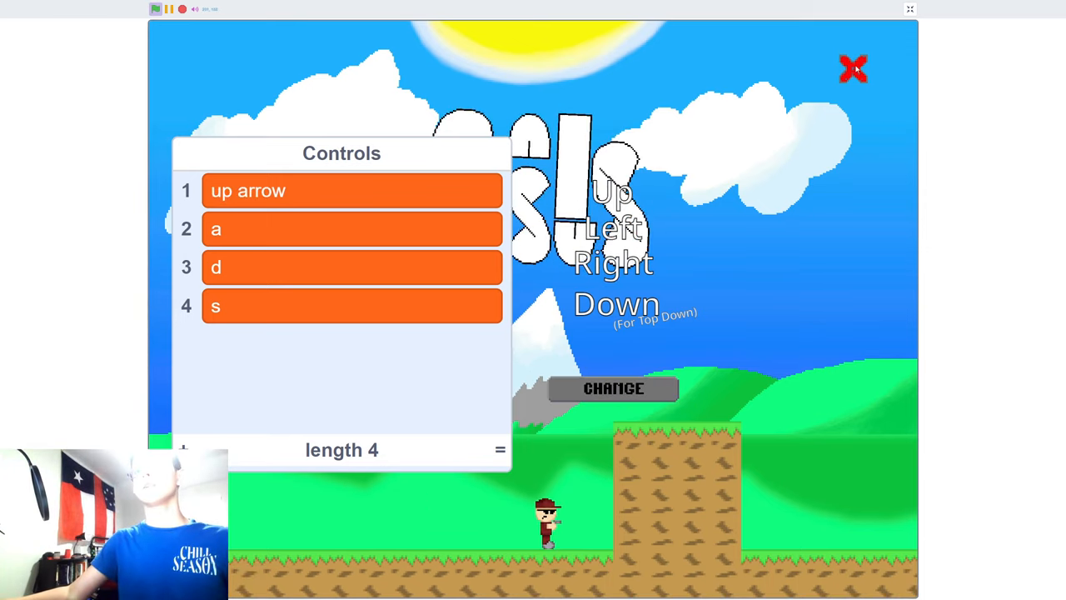
click(852, 69)
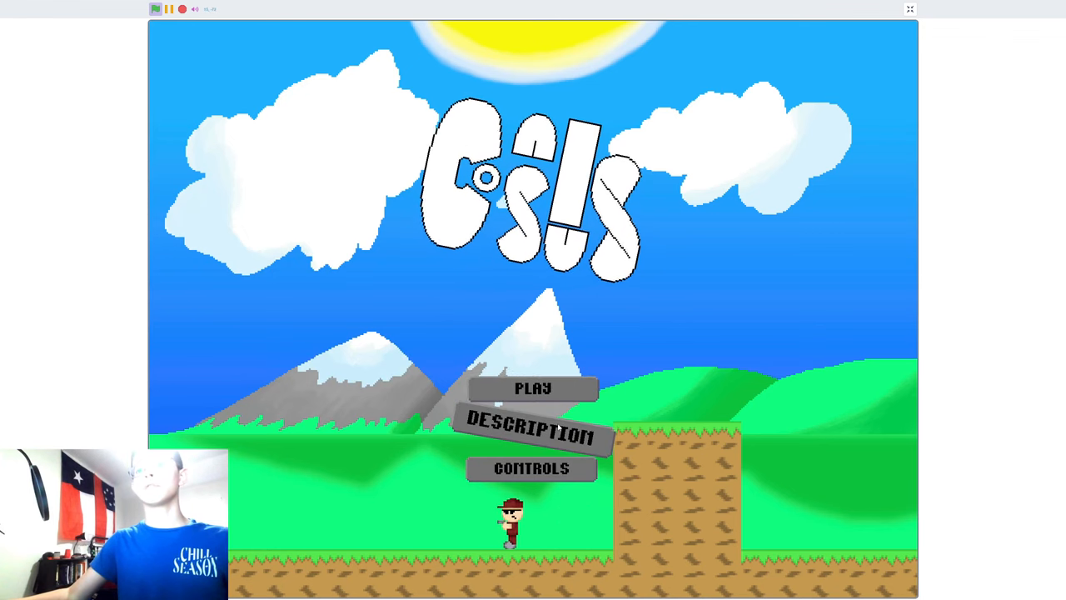
click(531, 431)
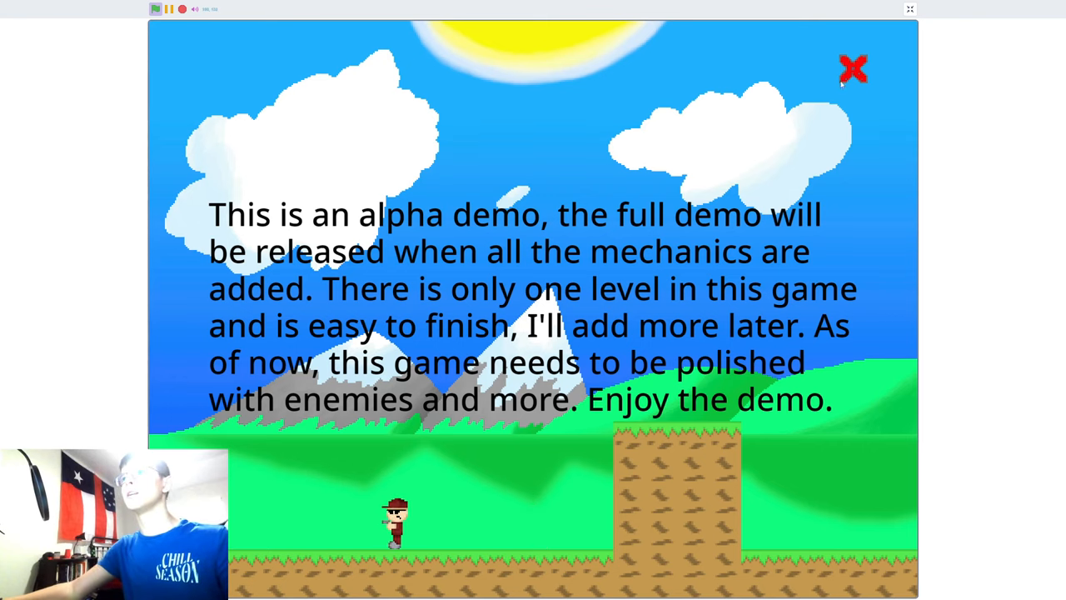
click(853, 69)
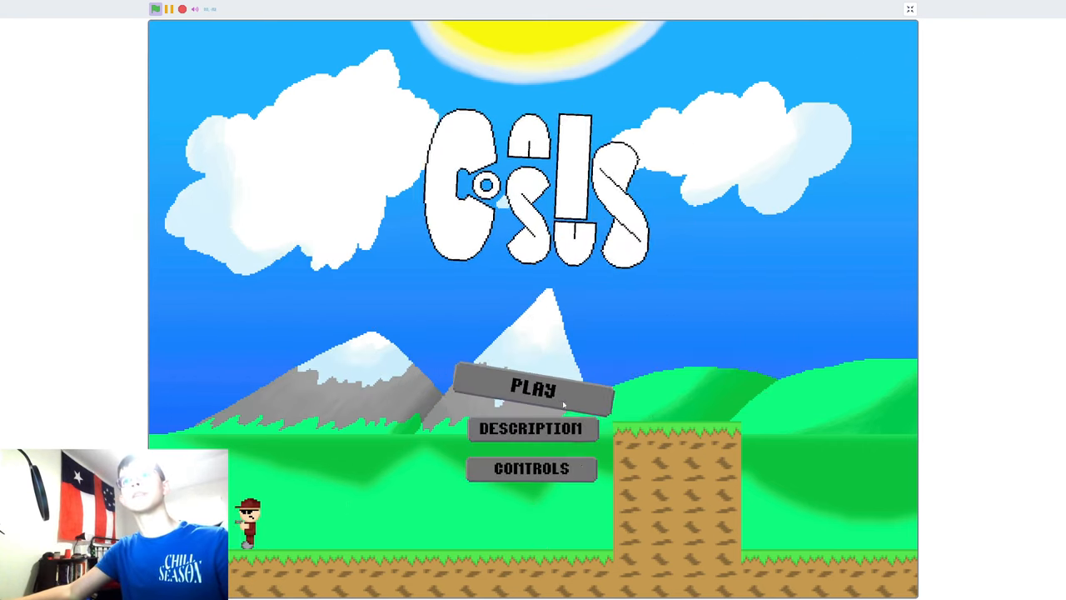
- Walk the character to the first pillar, then recheck the w, a, d, s controls list
click(532, 388)
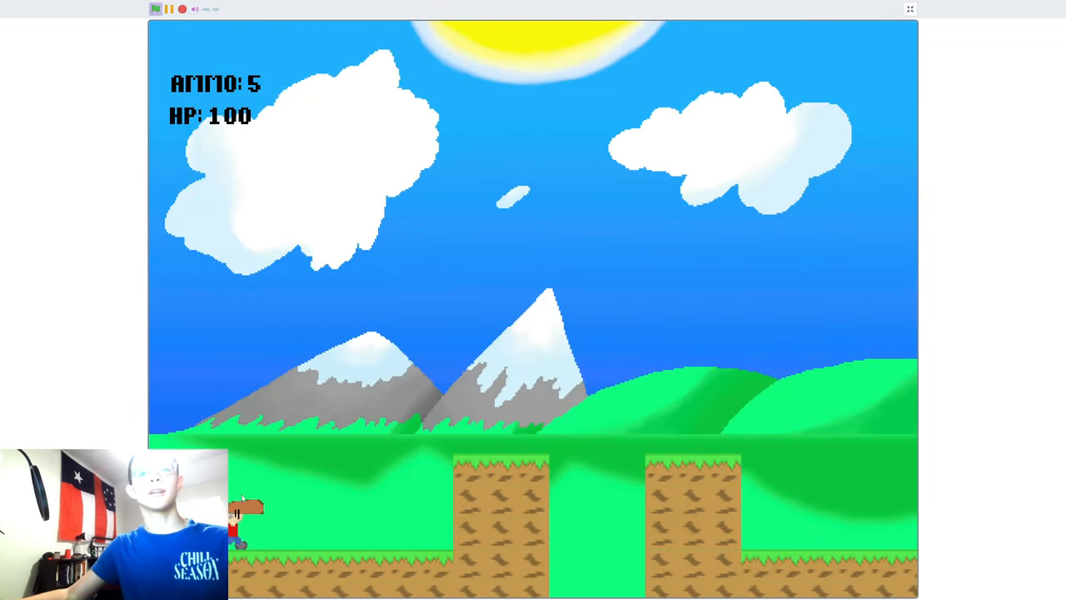
key(right)
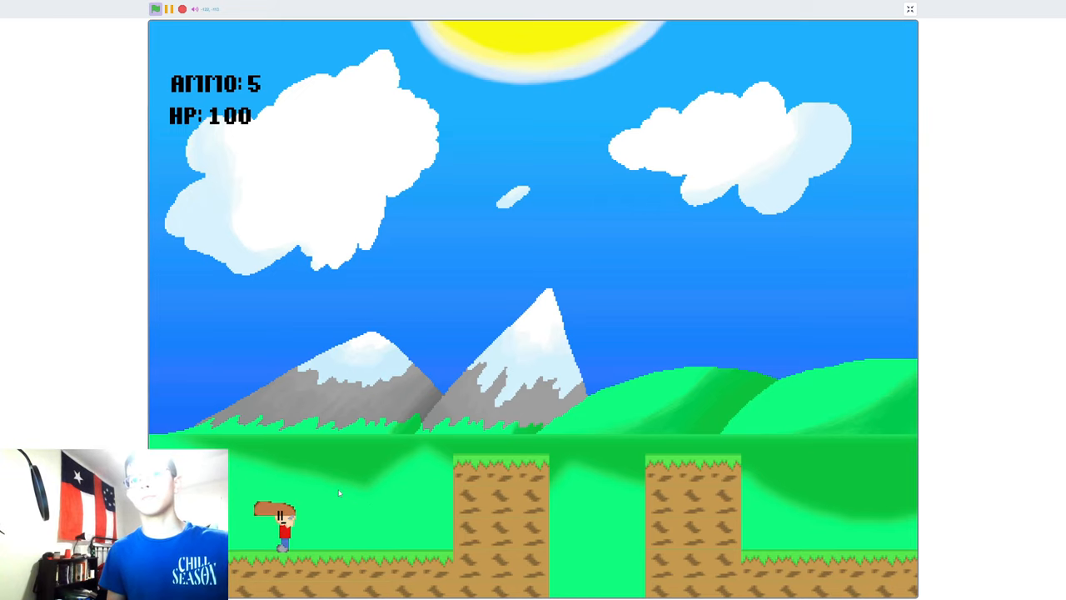
key(Right)
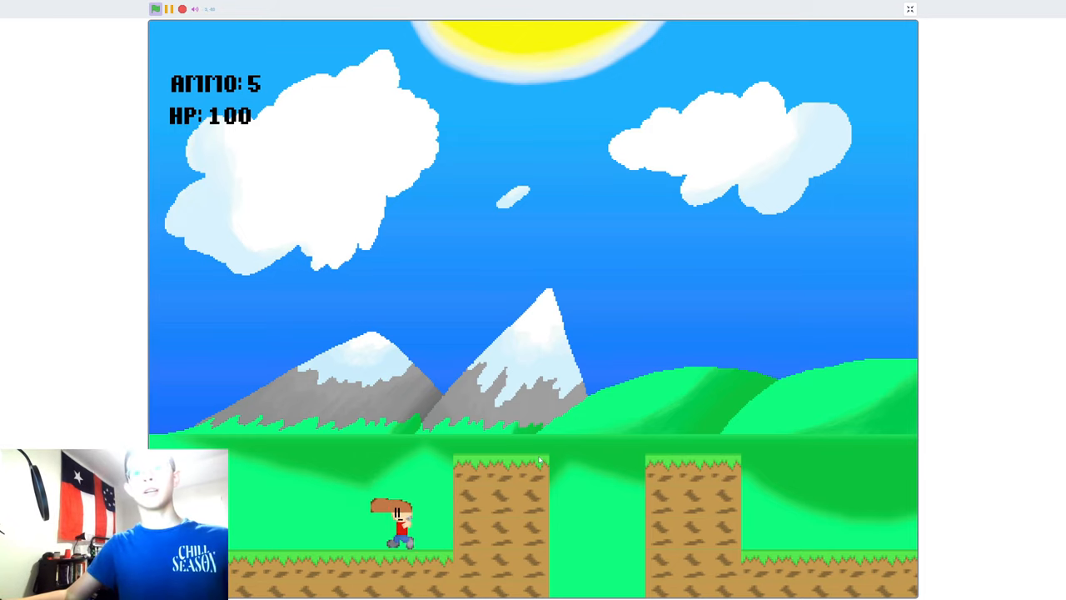
key(Left)
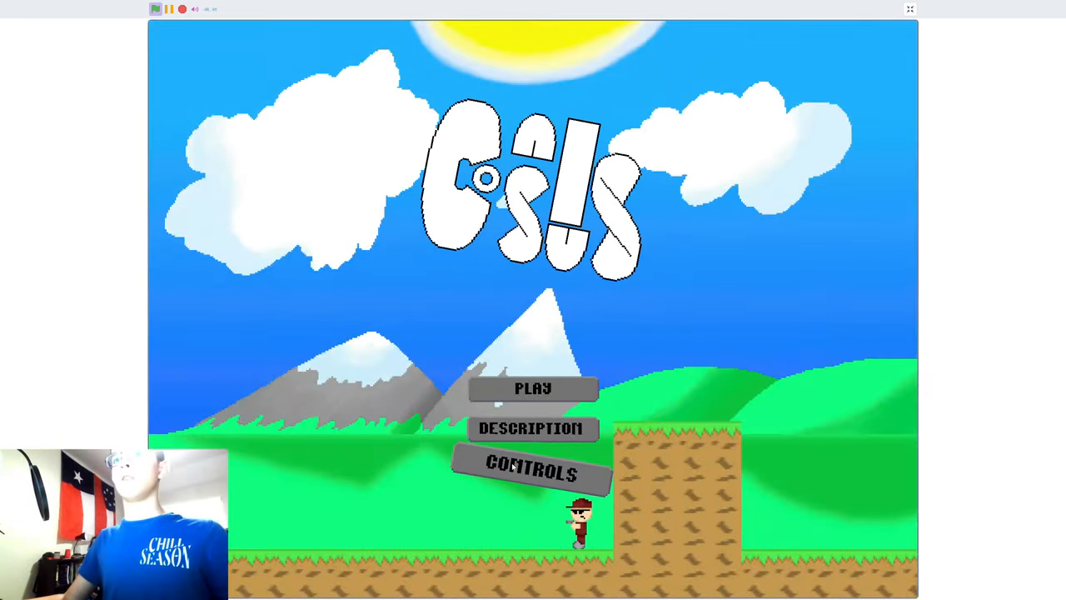
click(532, 472)
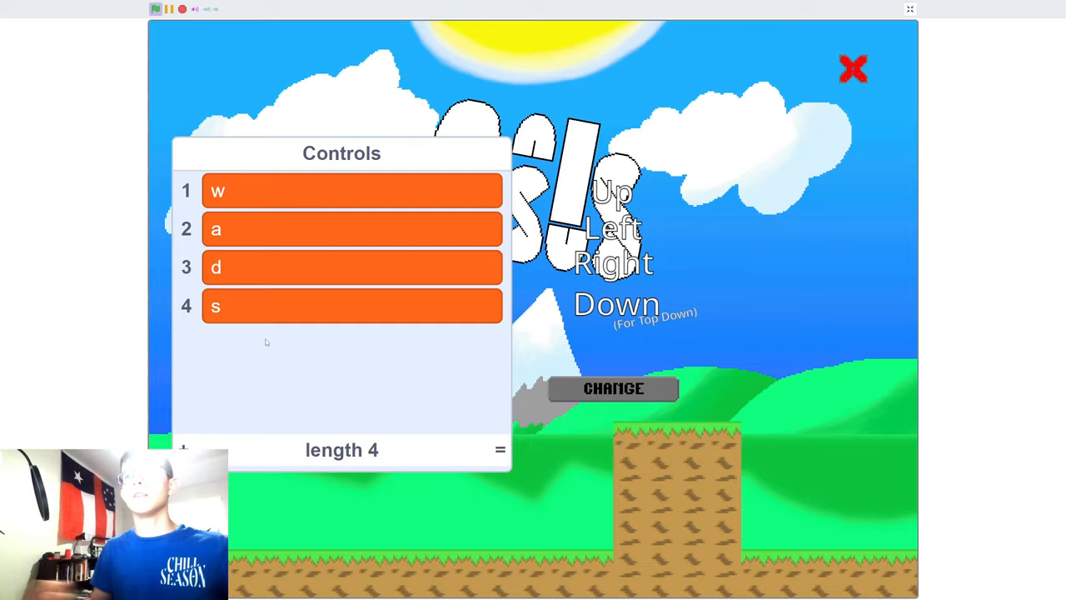
click(853, 69)
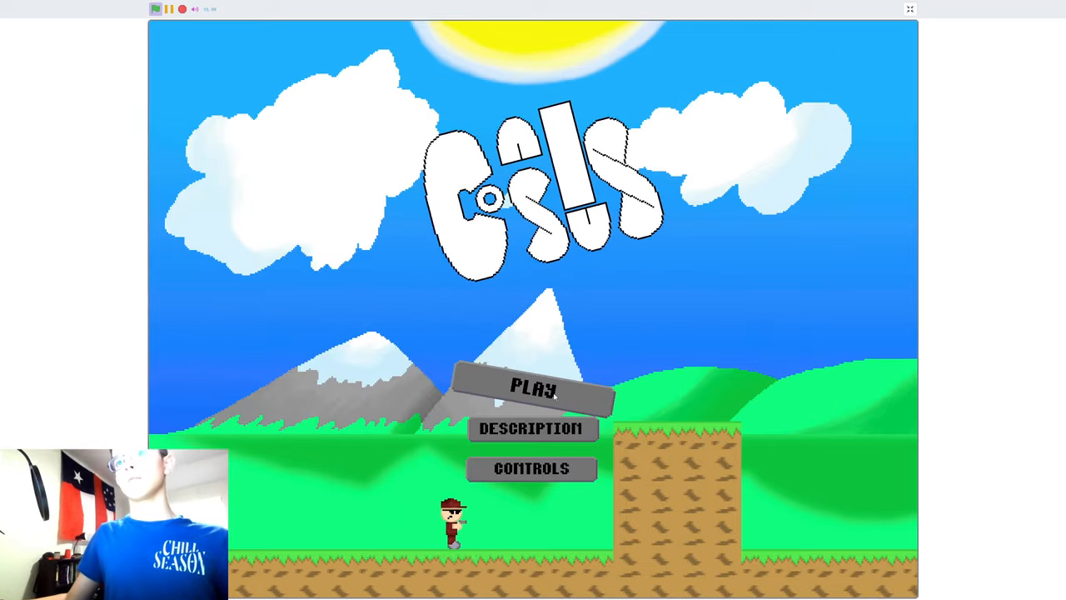
- Start the Consuls level again from the title menu's PLAY button
click(533, 388)
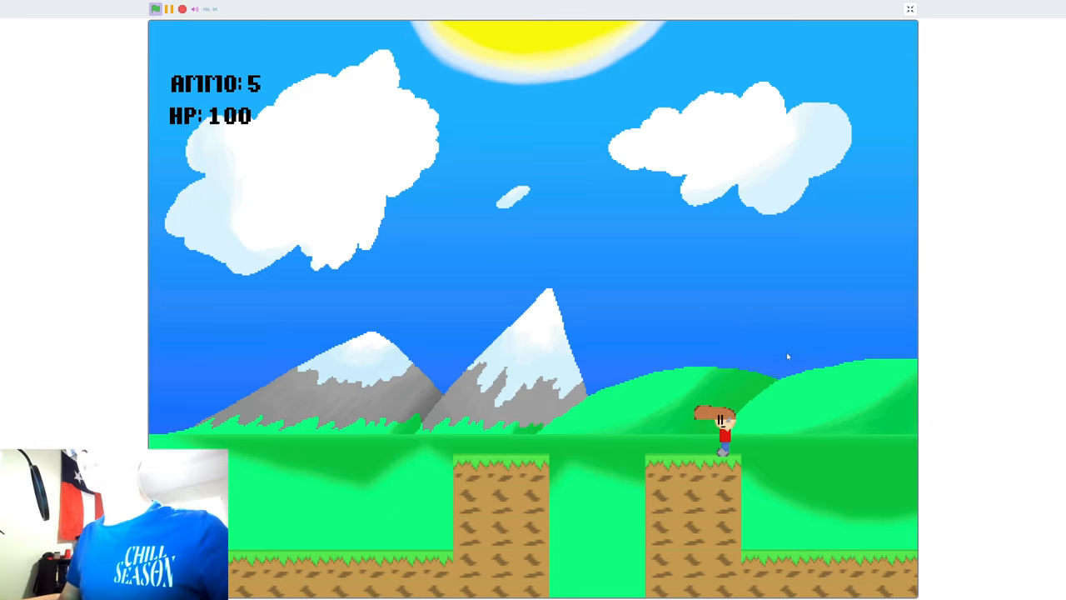
key(space)
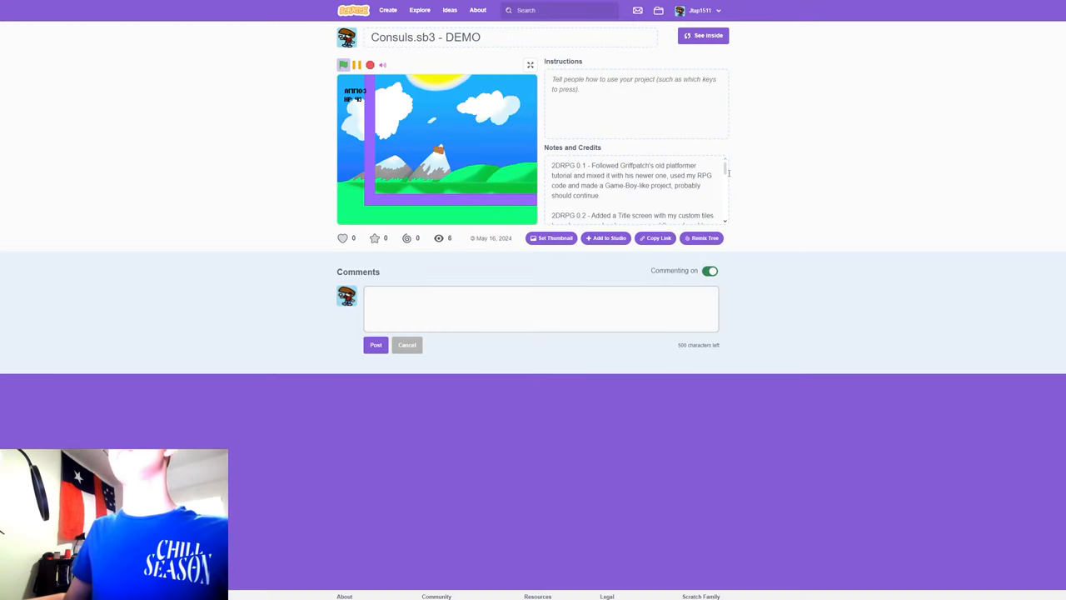
click(636, 188)
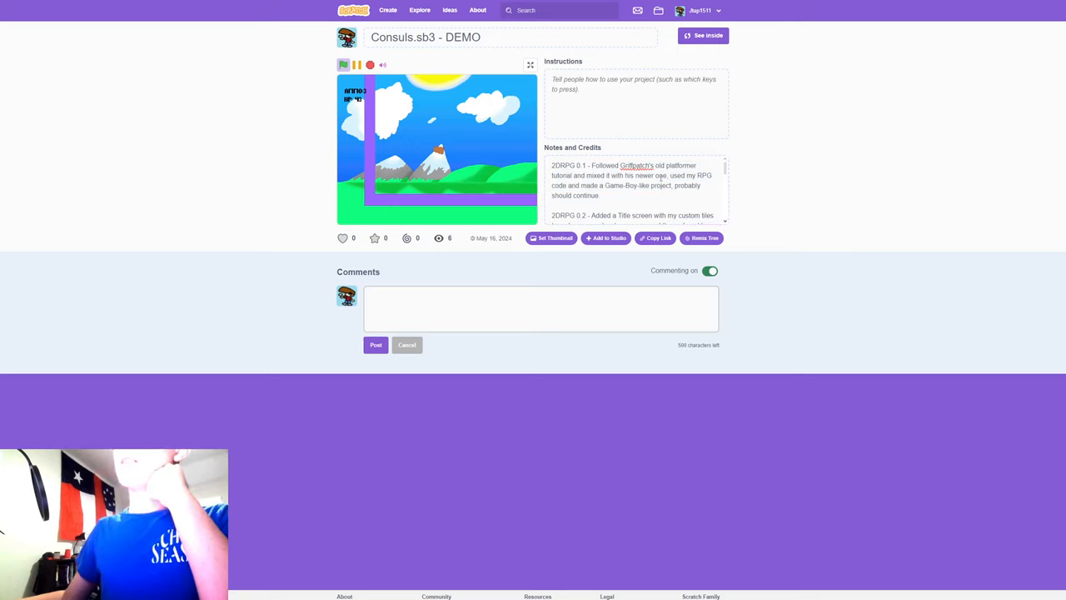
mouse_move(730, 167)
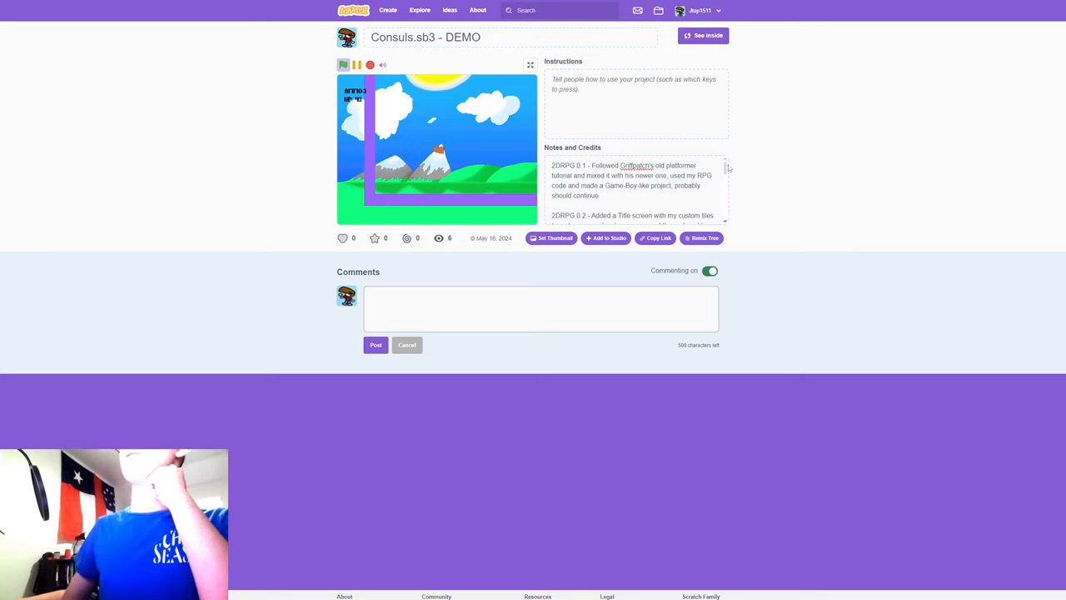
scroll(down, 3)
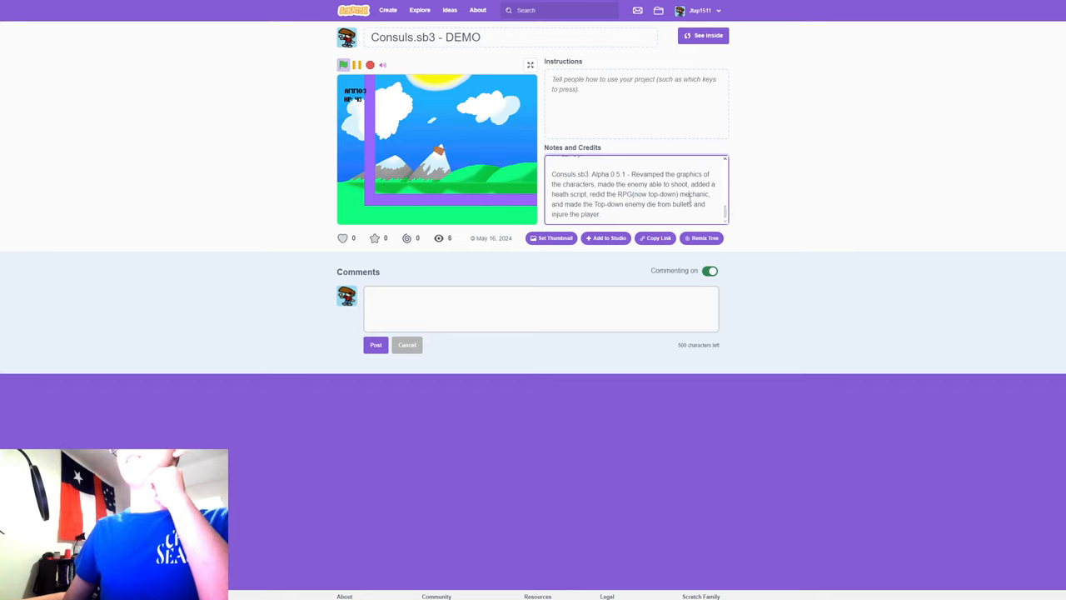
scroll(up, 3)
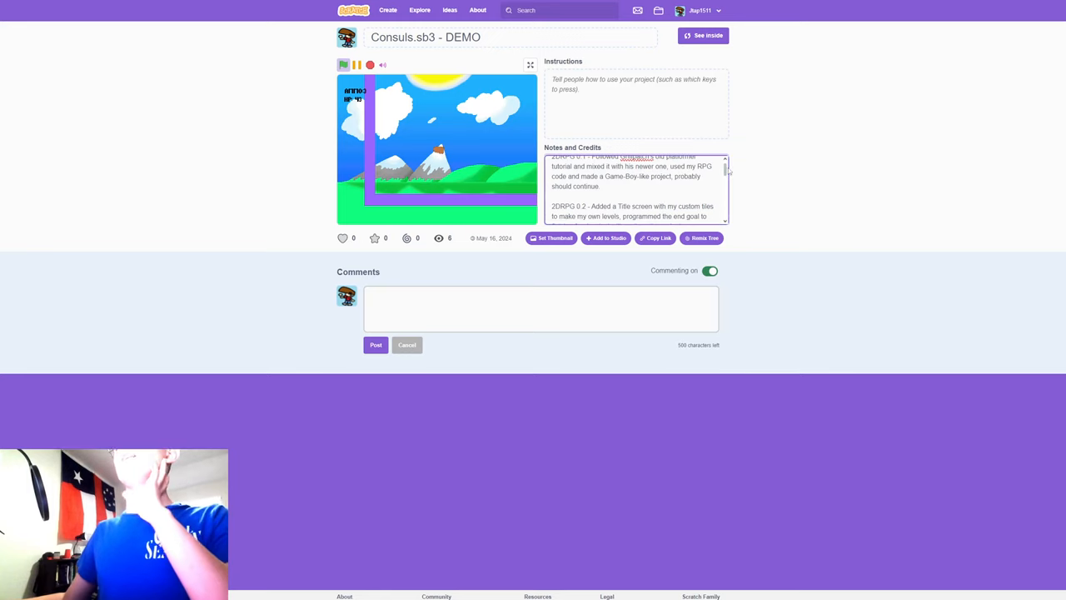
scroll(down, 3)
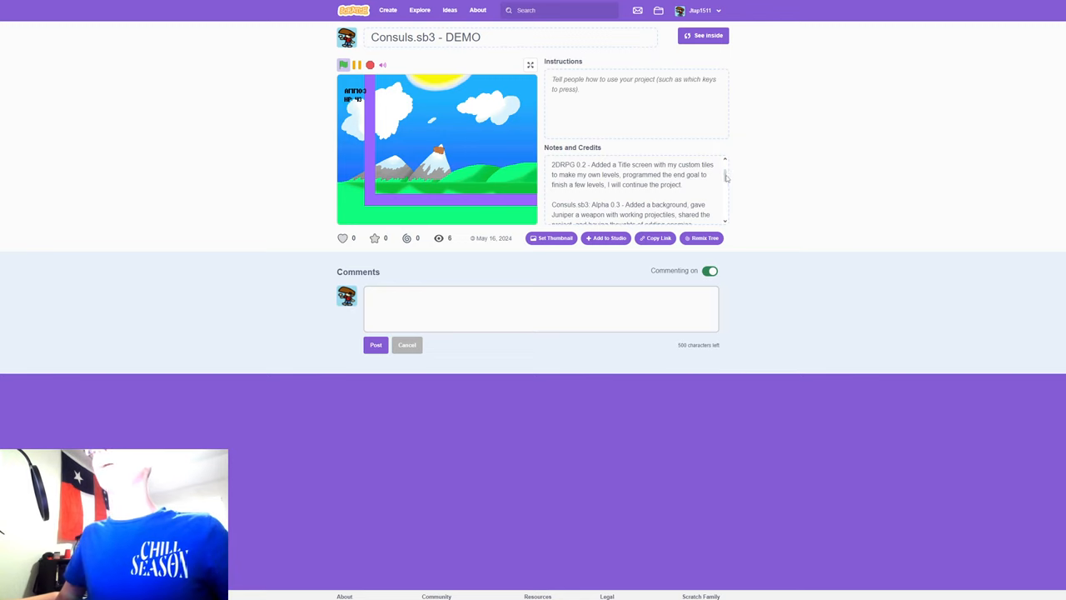
- Read through the project's Notes and Credits and select the word 2DRPG
scroll(down, 3)
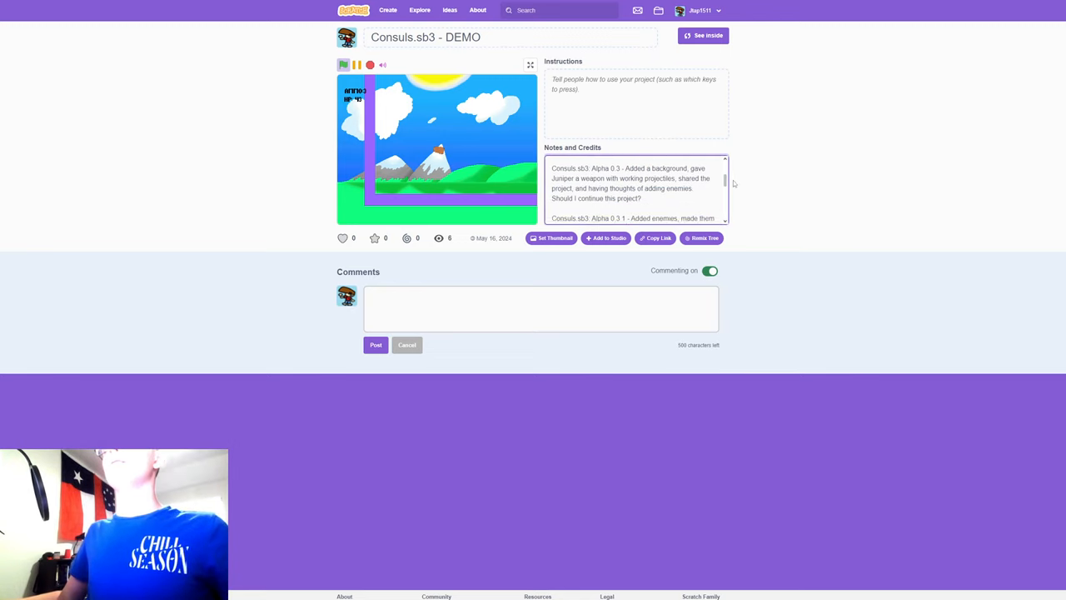
scroll(down, 3)
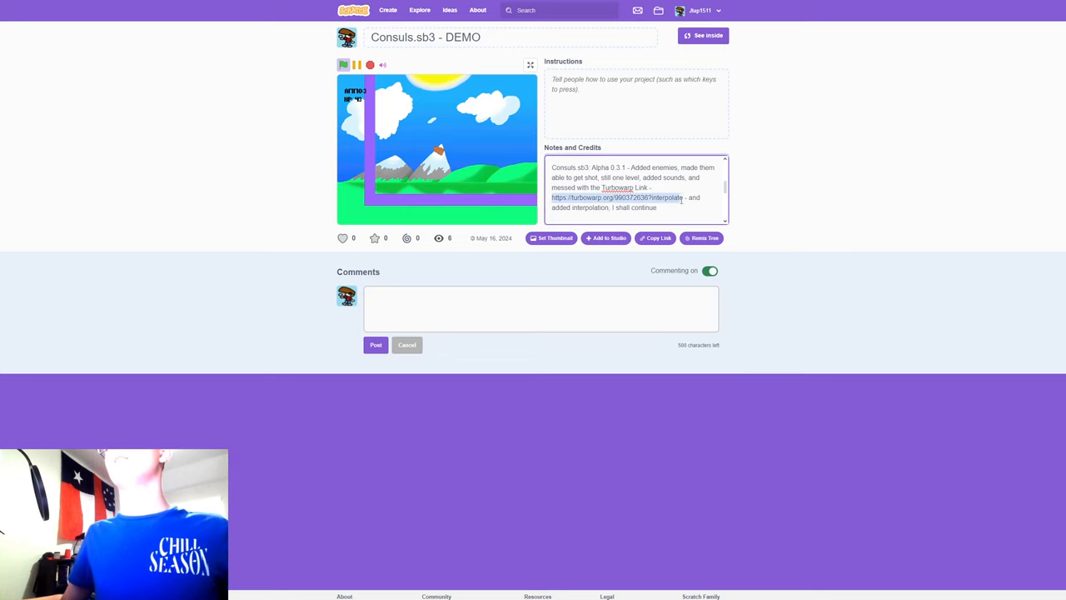
scroll(down, 3)
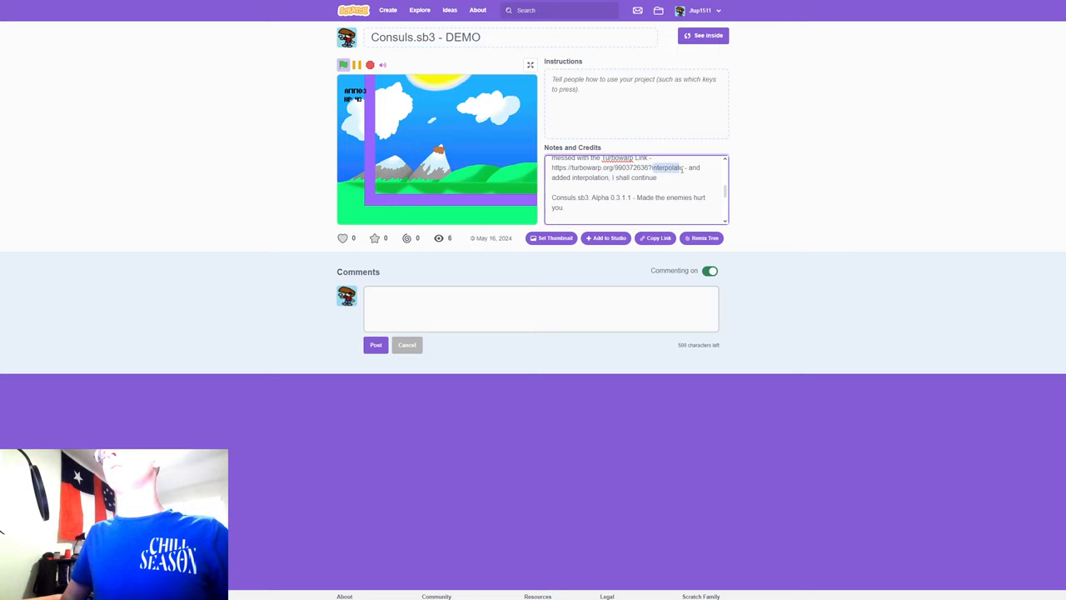
scroll(down, 3)
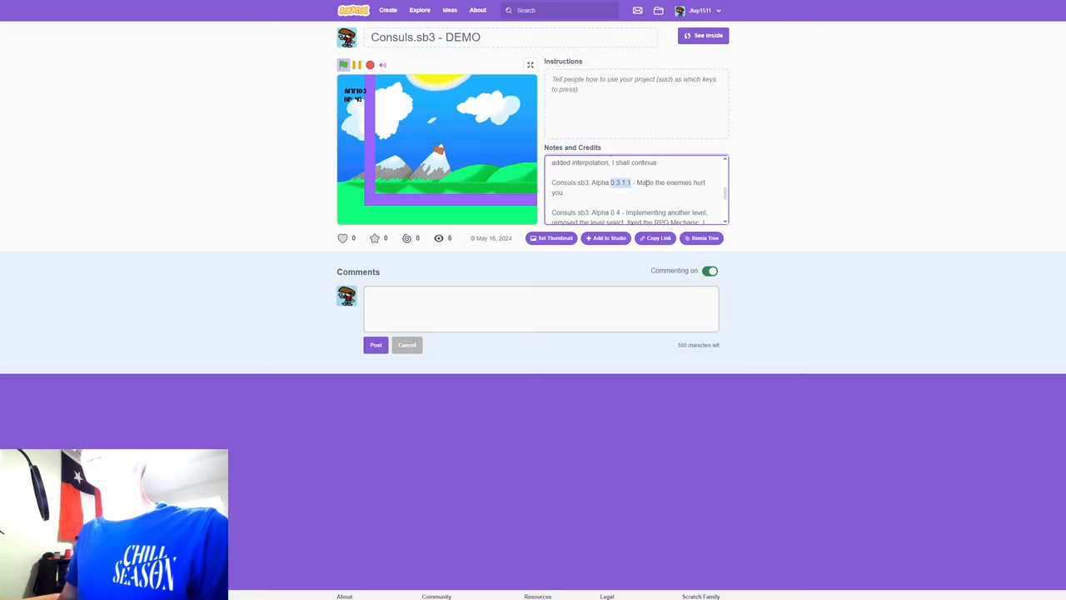
scroll(down, 3)
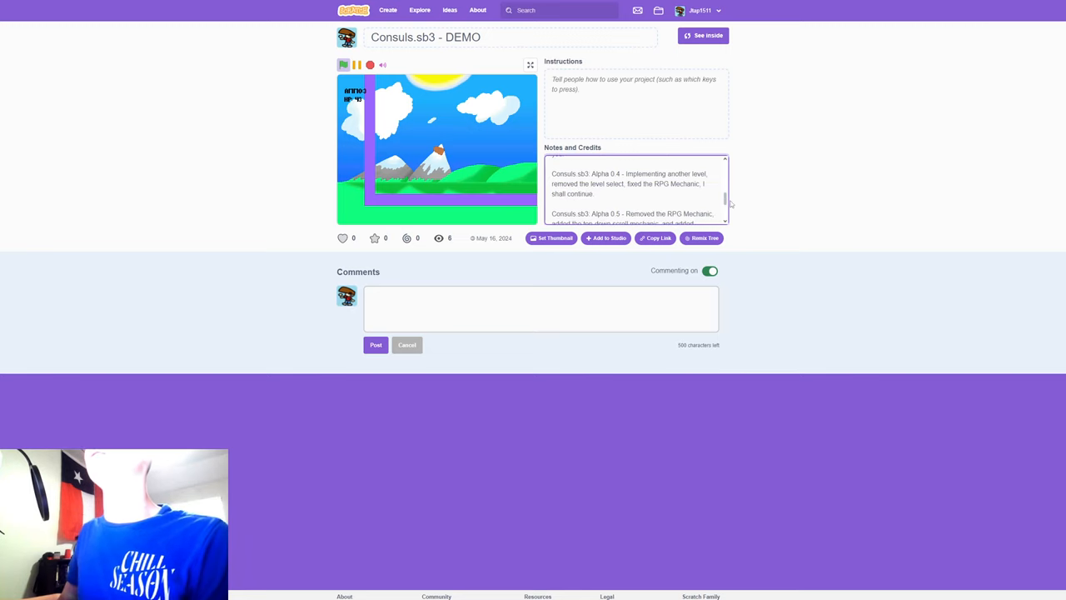
scroll(down, 3)
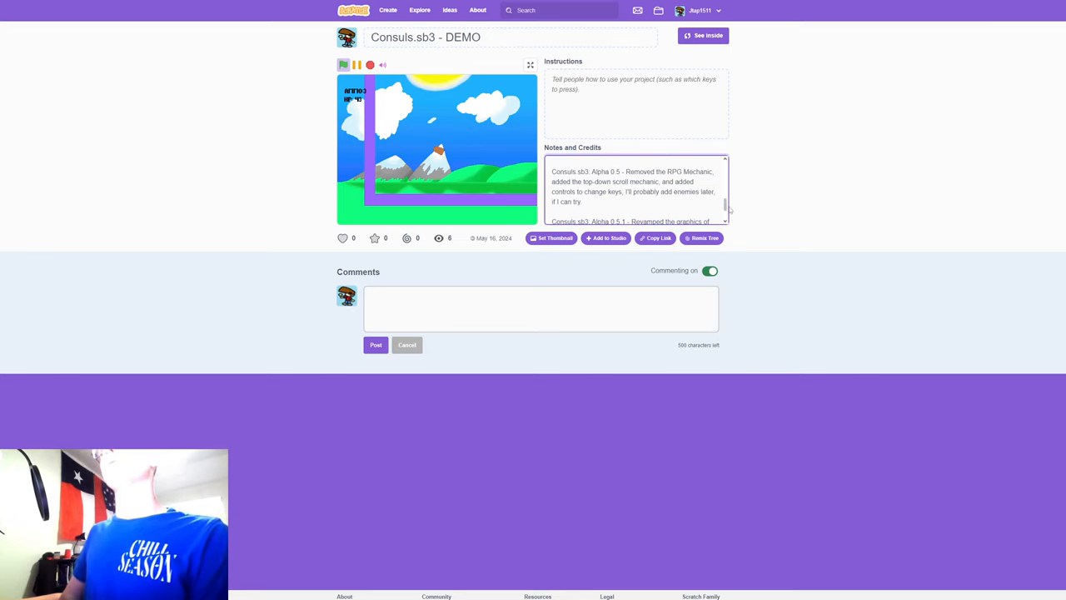
scroll(down, 3)
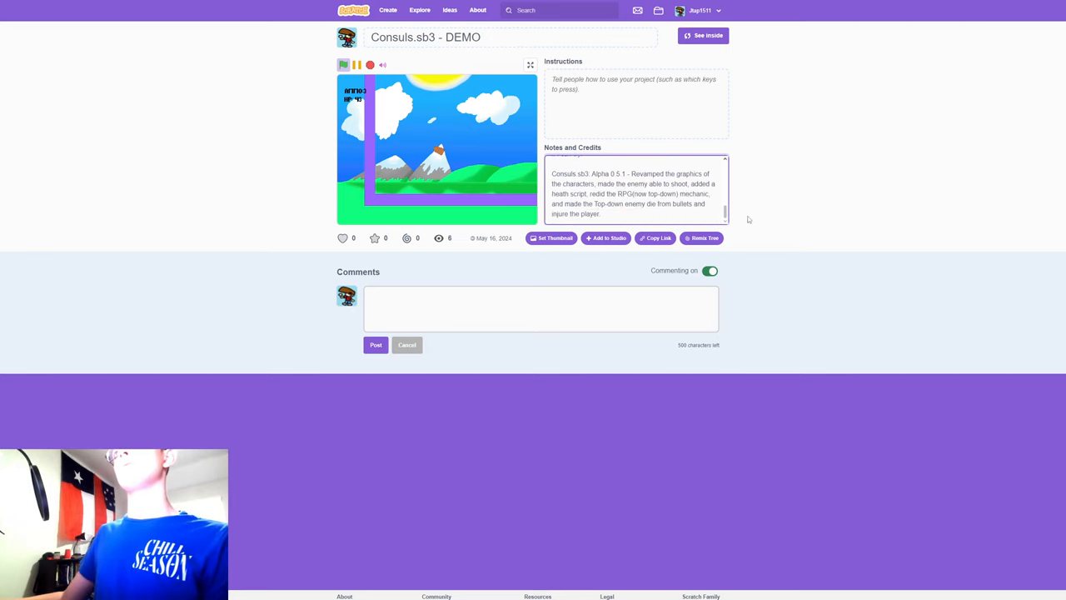
scroll(up, 3)
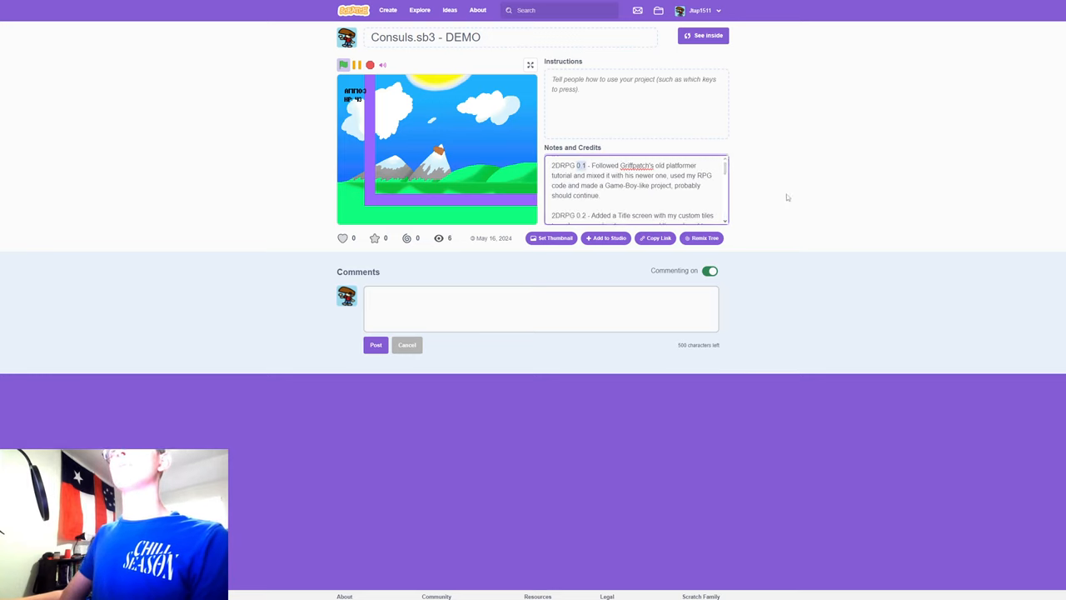
double_click(563, 165)
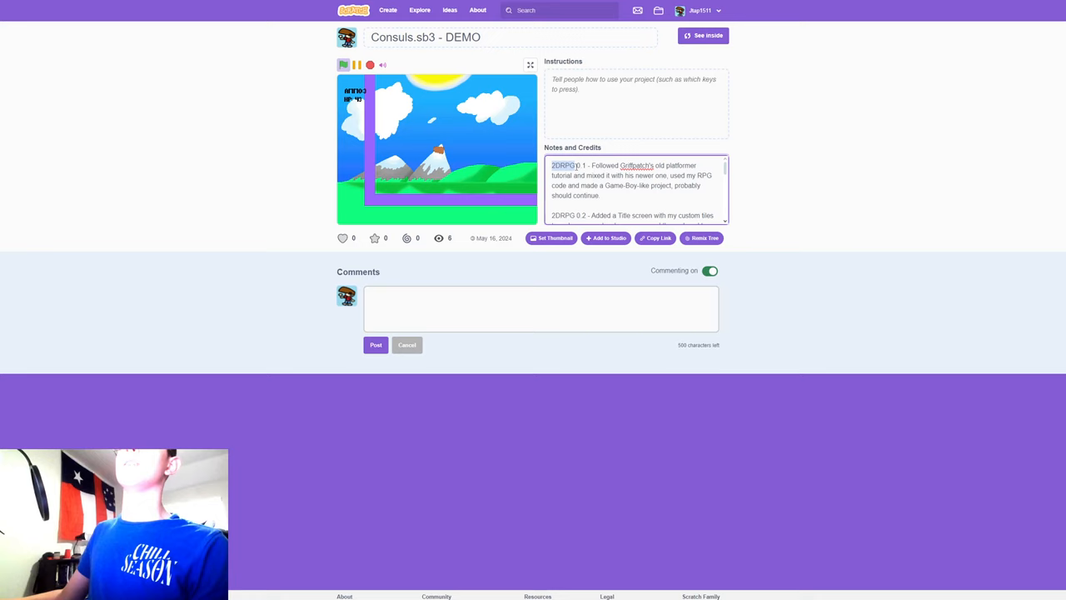
- Scroll back up to the player and switch the running game to full screen
scroll(down, 3)
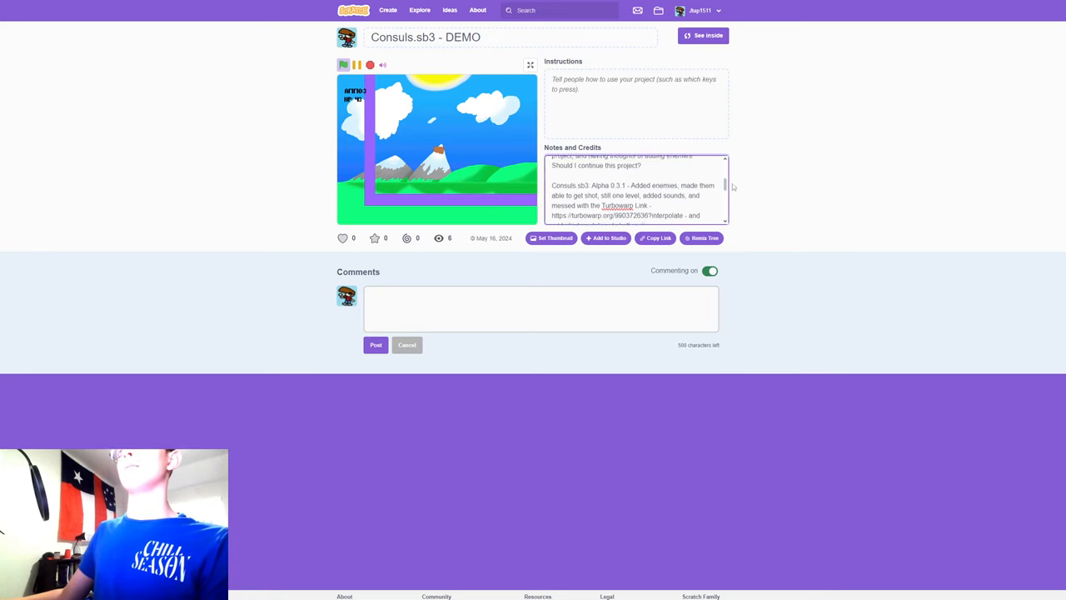
scroll(up, 3)
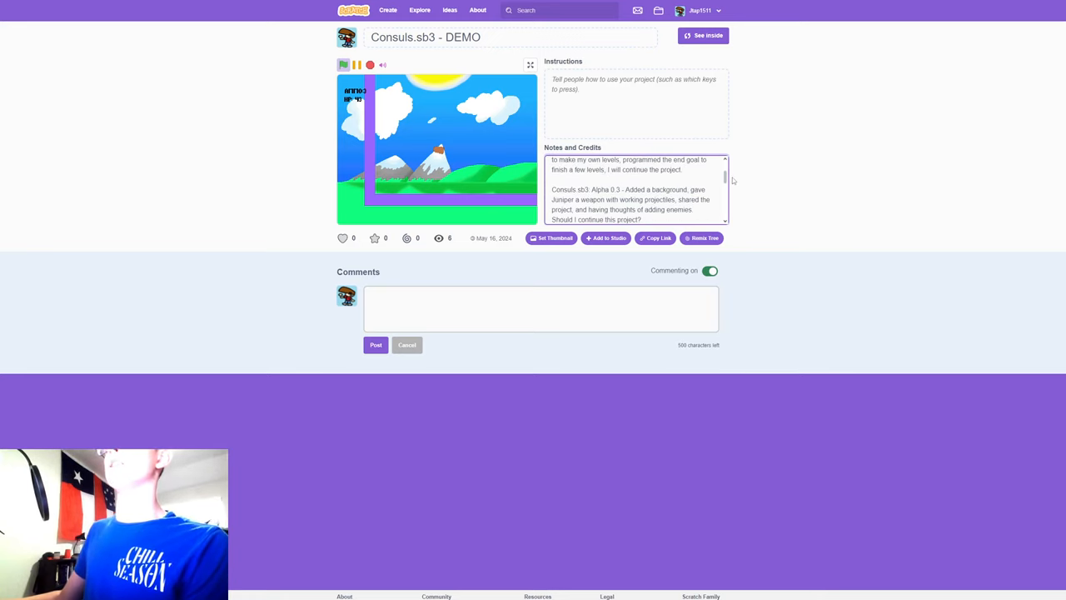
scroll(up, 3)
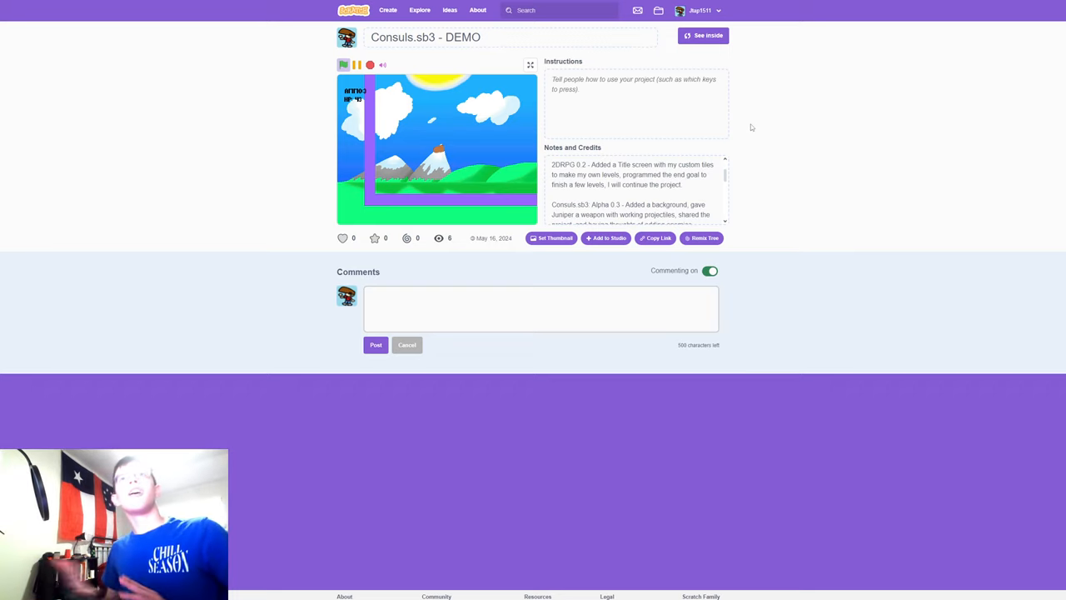
click(531, 65)
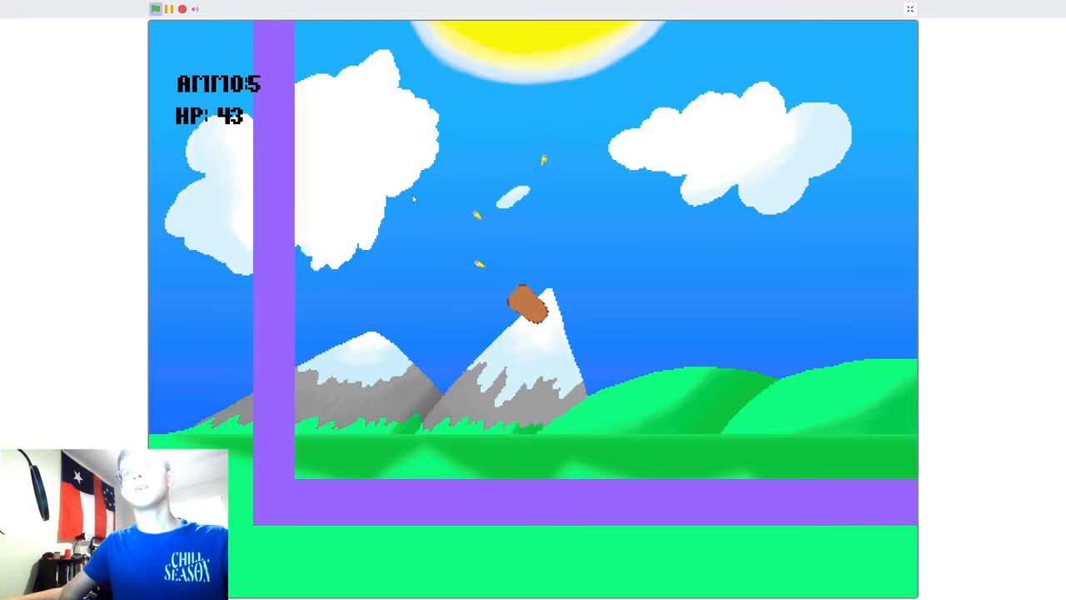